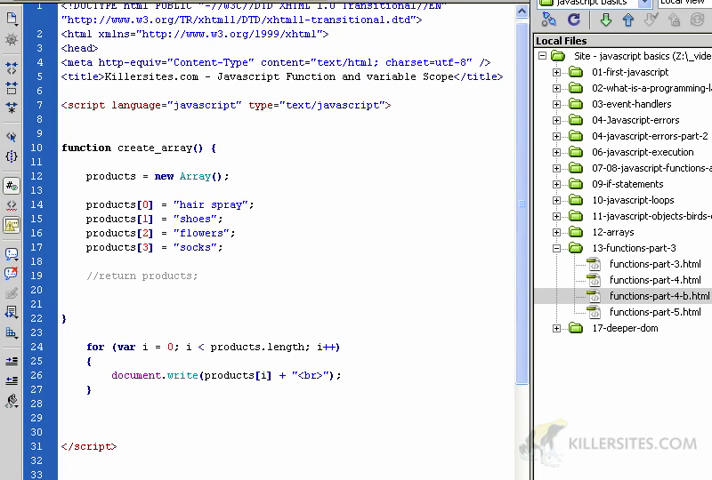
- Review the create_array script with its global for loop and preview it in Firefox
left_click(454, 76)
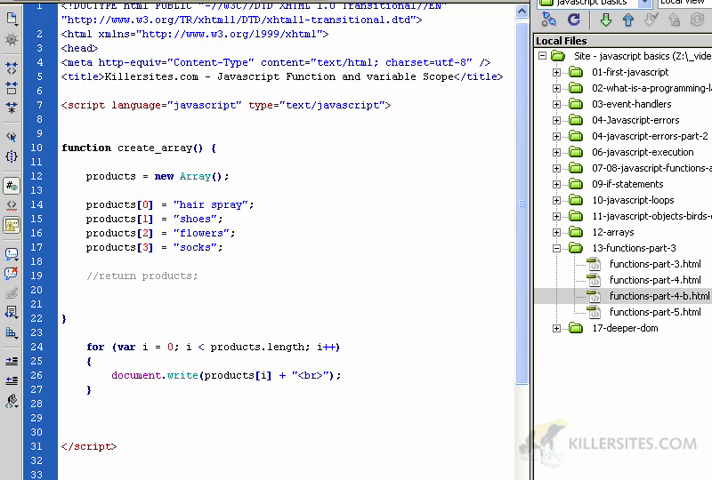
left_click(452, 76)
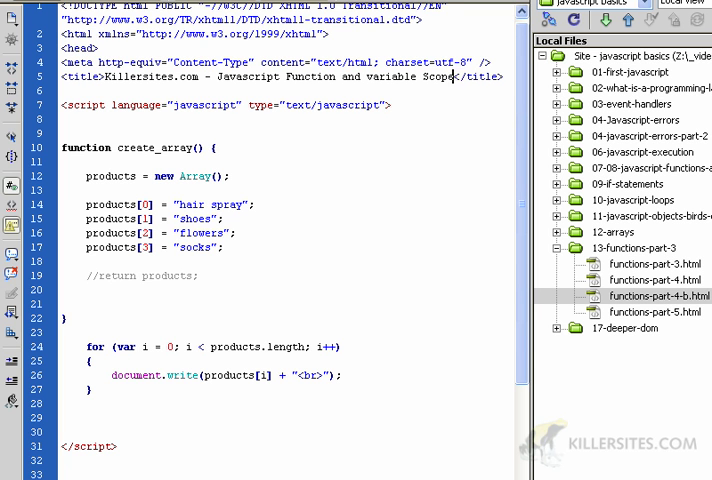
mouse_move(392, 300)
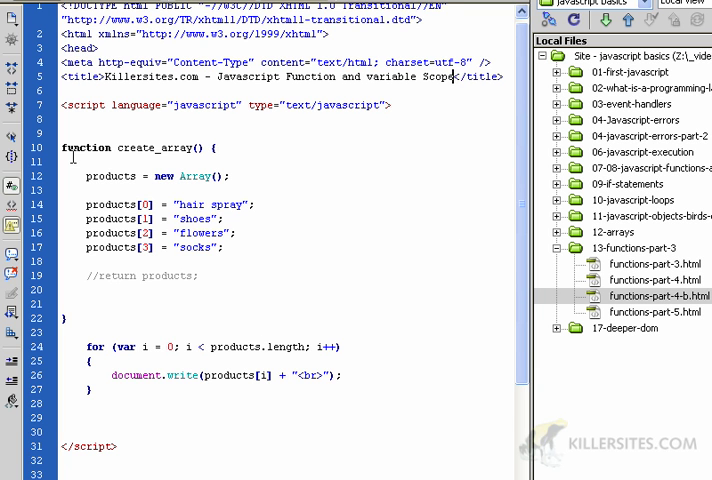
left_click_drag(62, 148, 248, 318)
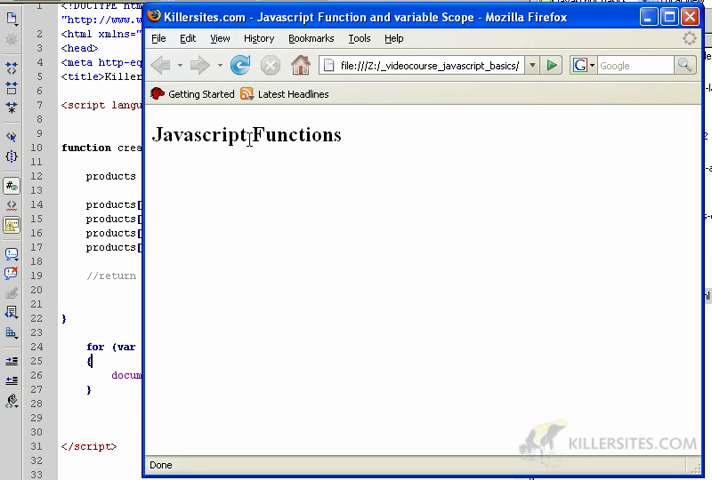
- Trigger create_array by clicking the Javascript Functions heading on the page
left_click(310, 38)
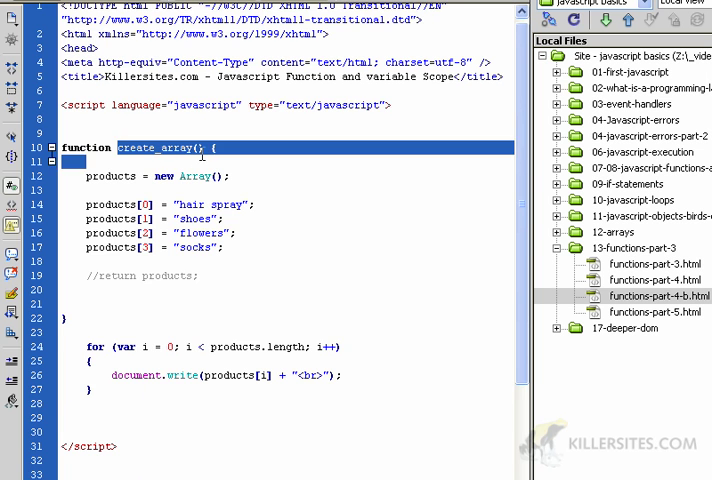
scroll("down", 3)
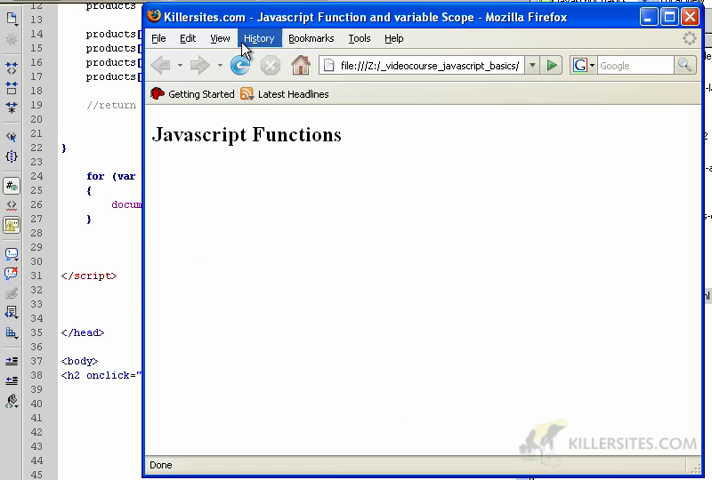
double_click(184, 134)
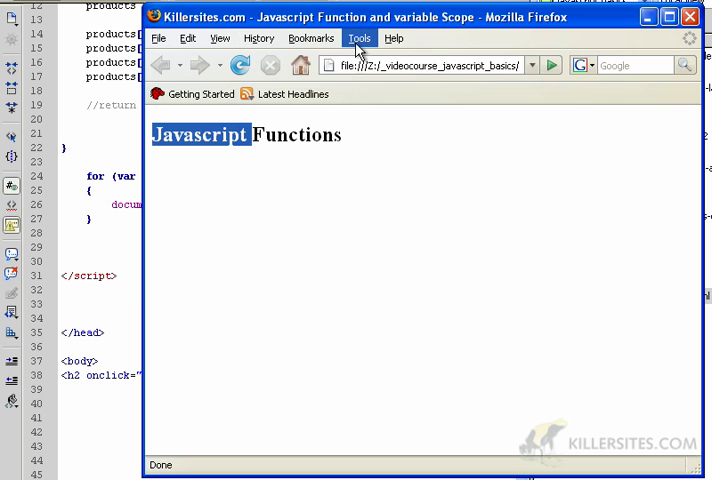
- Read the 'products is not defined' error in the Error Console and close it
left_click(358, 38)
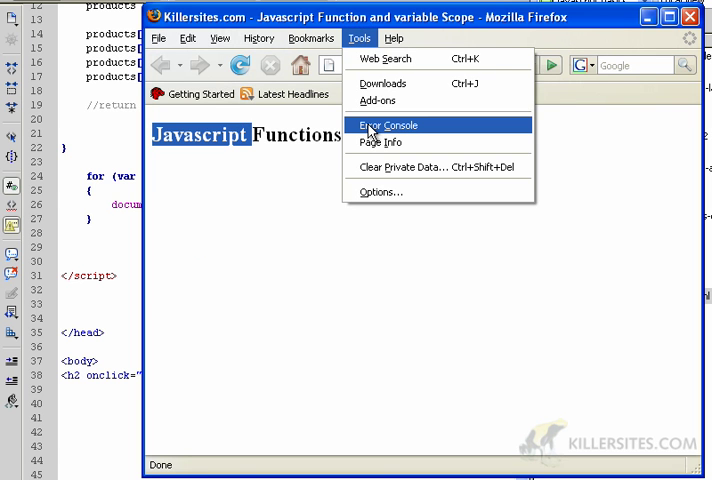
left_click(388, 124)
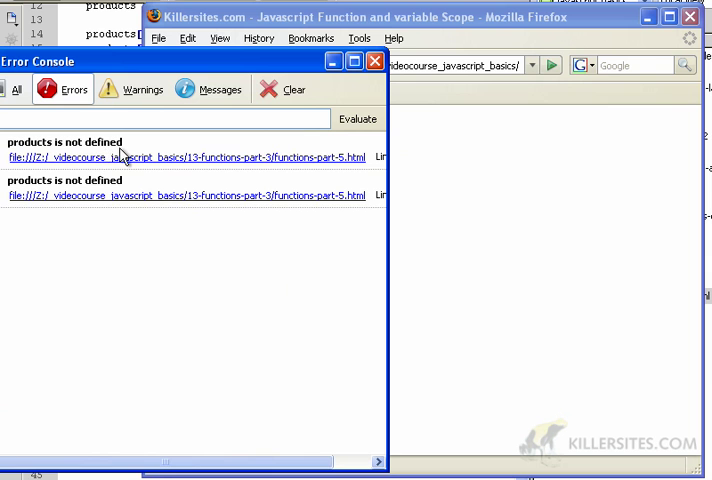
left_click(282, 88)
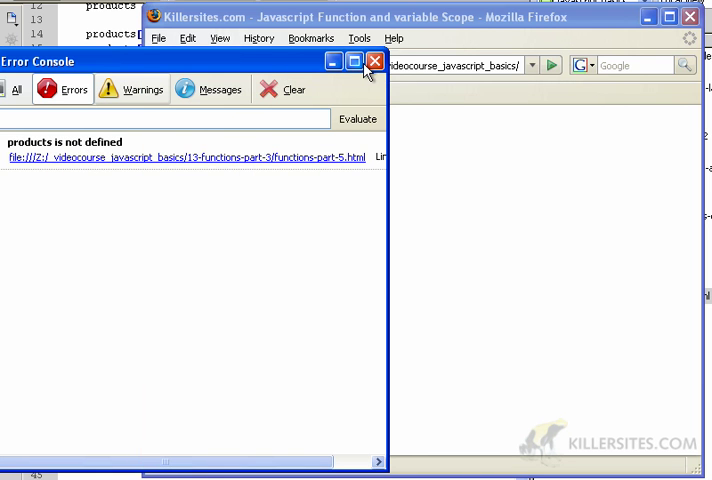
left_click(376, 60)
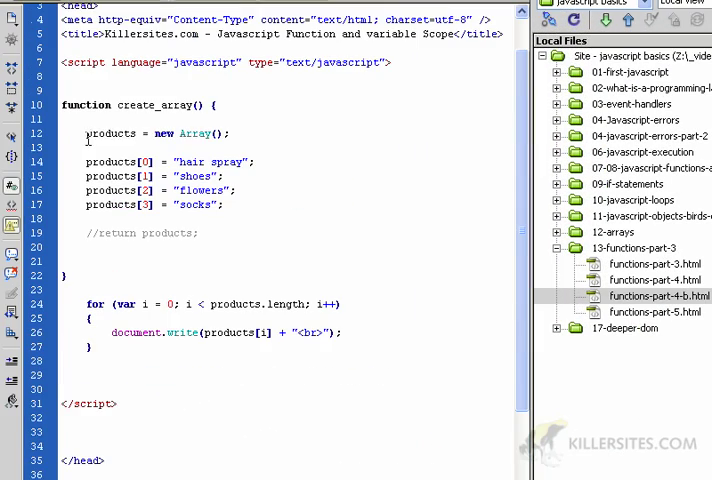
- Move the for loop inside create_array after //return products;, save and preview in Firefox
double_click(110, 132)
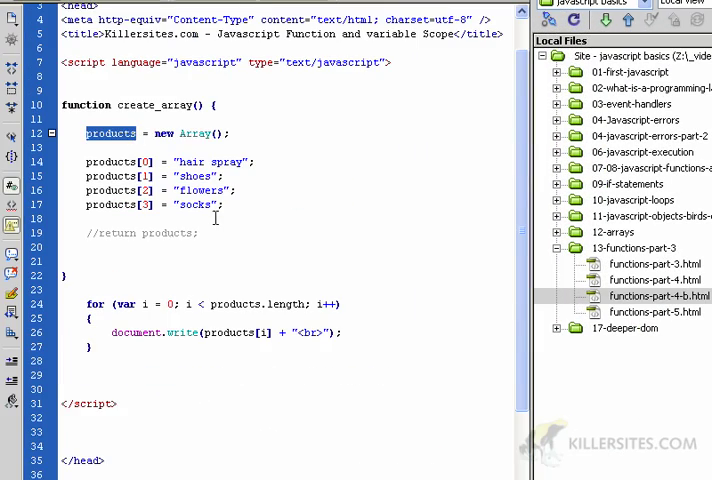
scroll("down", 3)
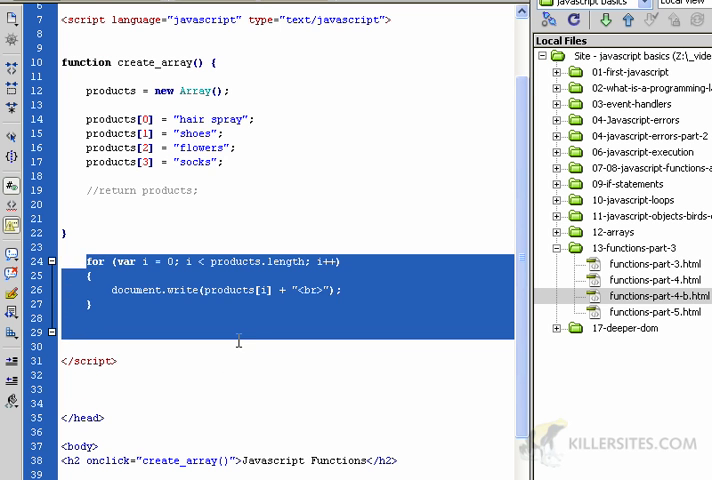
double_click(236, 260)
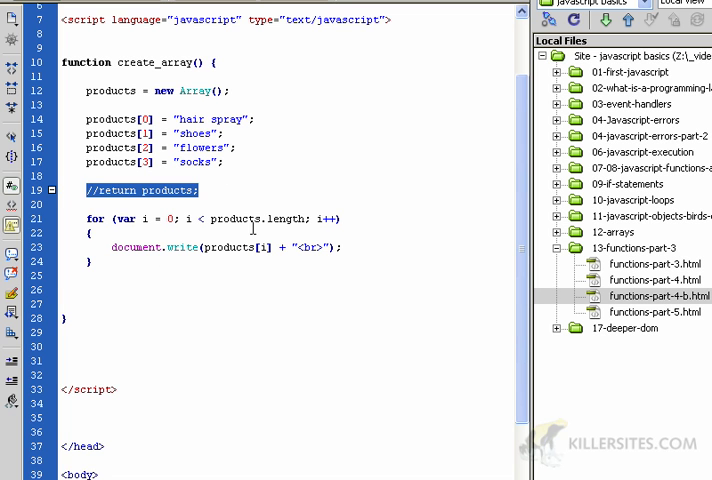
left_click(252, 304)
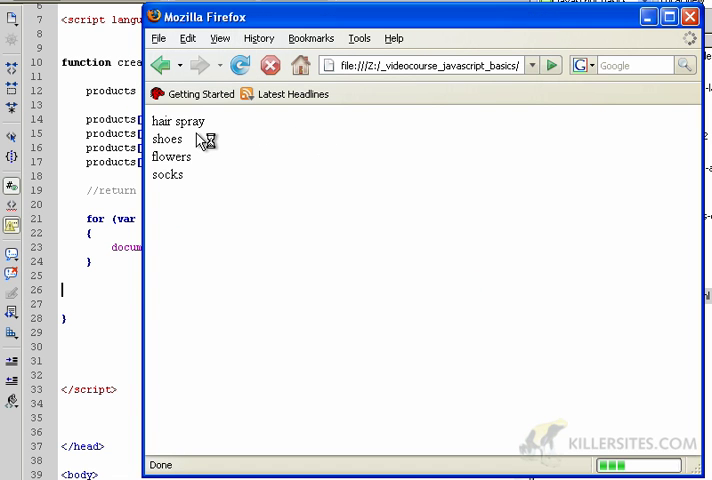
- Confirm the page lists hair spray, shoes, flowers and socks, then close Firefox
left_click_drag(176, 120, 168, 174)
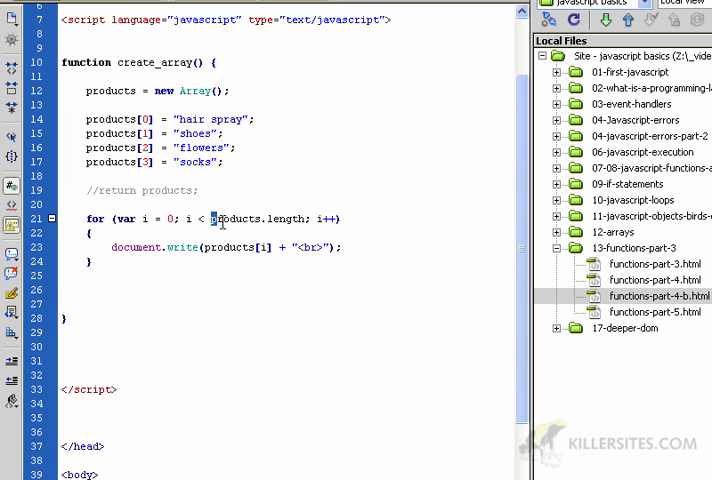
- Move the for loop back below the create_array function
double_click(236, 218)
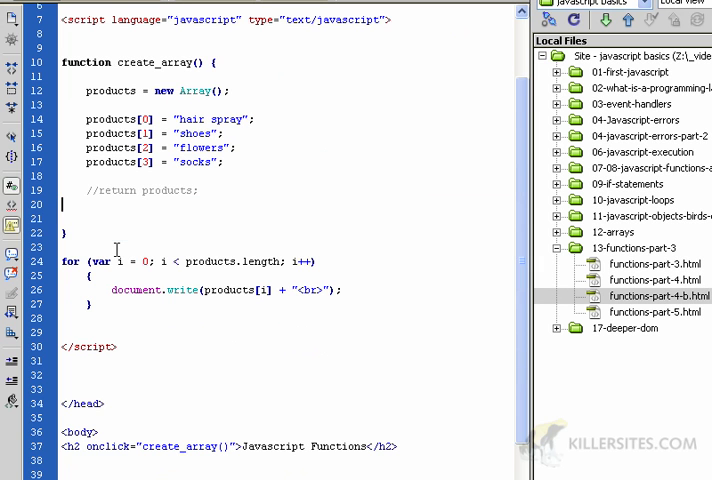
left_click_drag(62, 90, 62, 230)
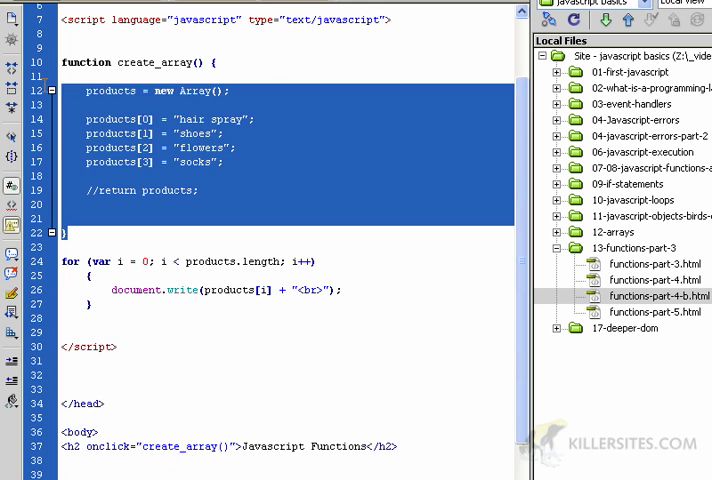
left_click(84, 92)
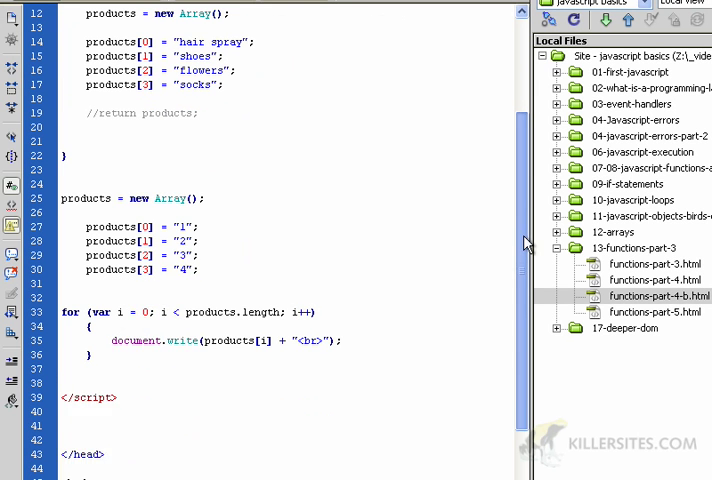
- Add a global products array of "1"–"4", save, and preview 1, 2, 3, 4 in Firefox
left_click_drag(62, 198, 198, 240)
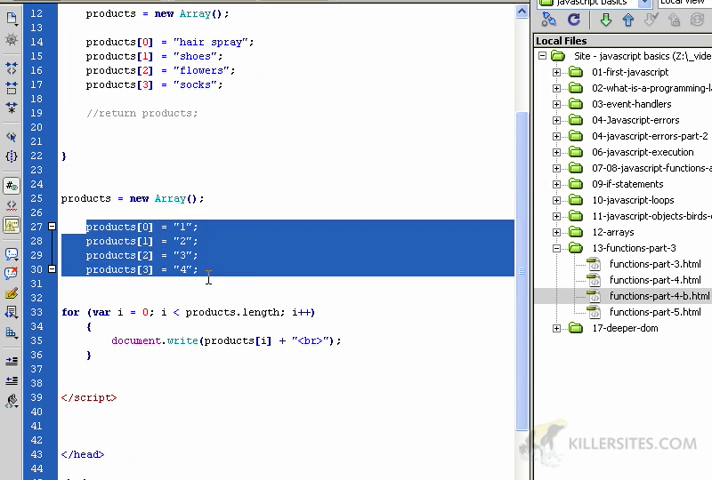
left_click(244, 236)
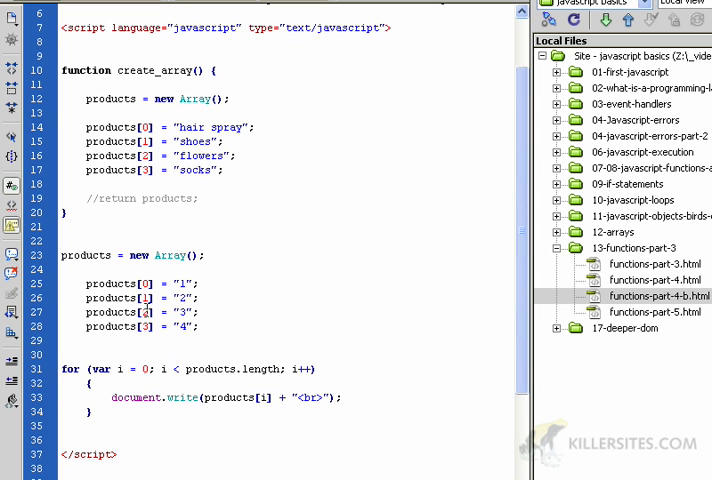
mouse_move(336, 444)
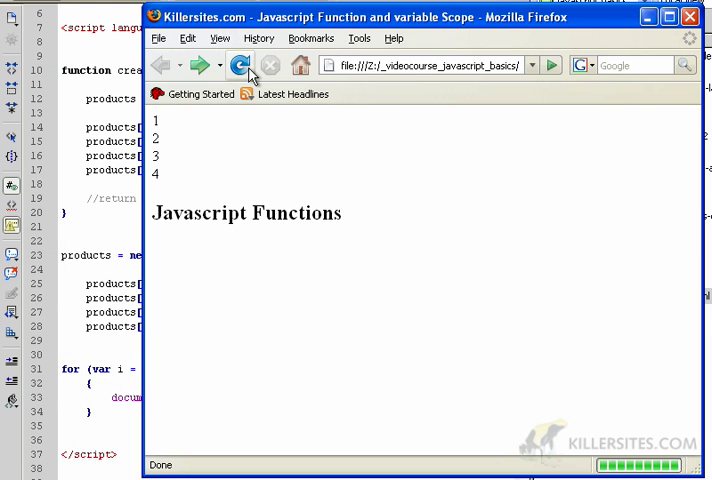
left_click(240, 64)
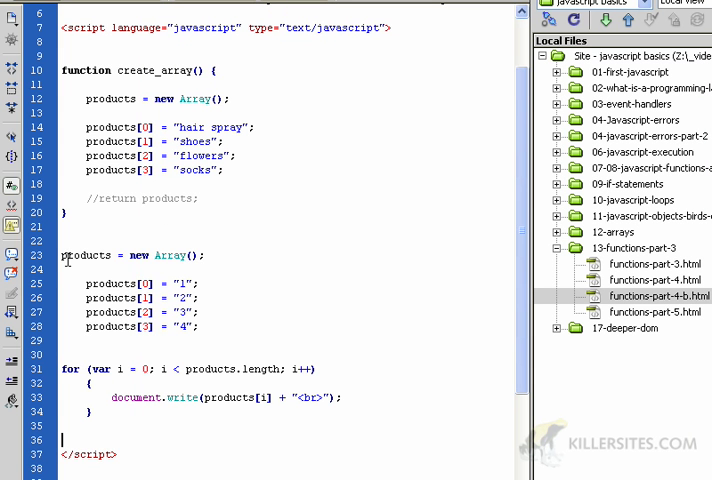
left_click(130, 256)
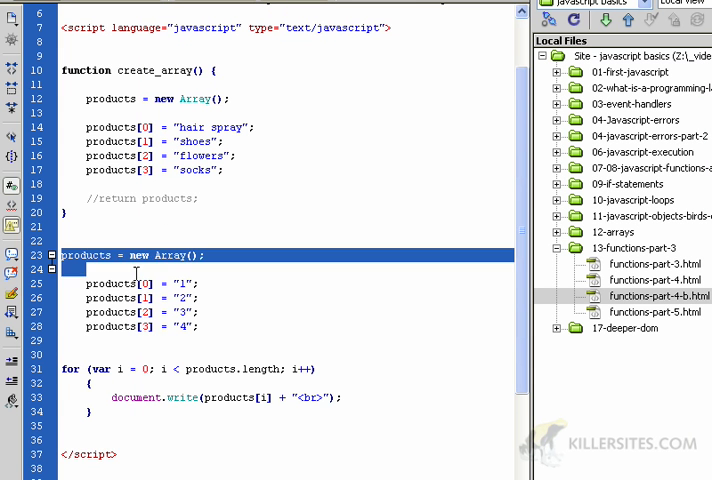
left_click_drag(76, 268, 226, 412)
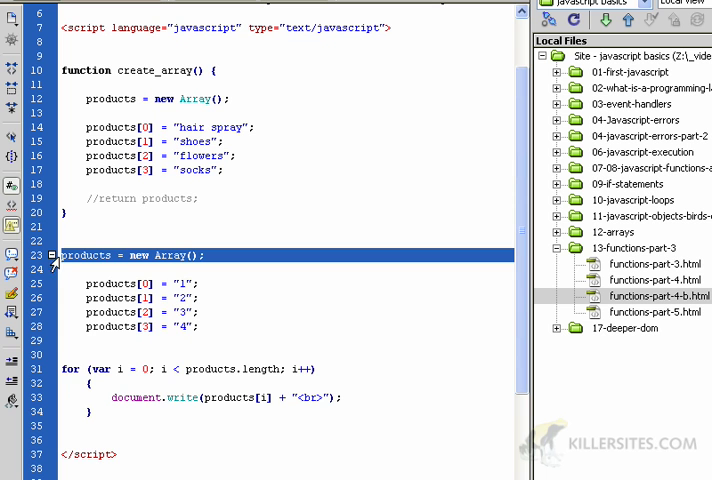
left_click(248, 320)
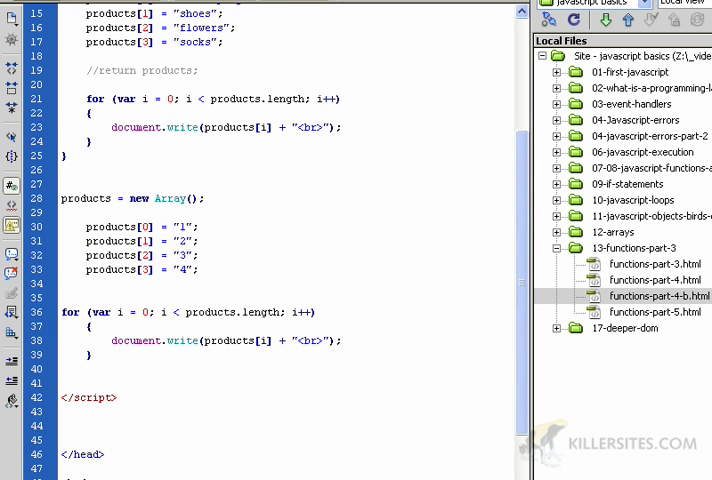
scroll("down", 3)
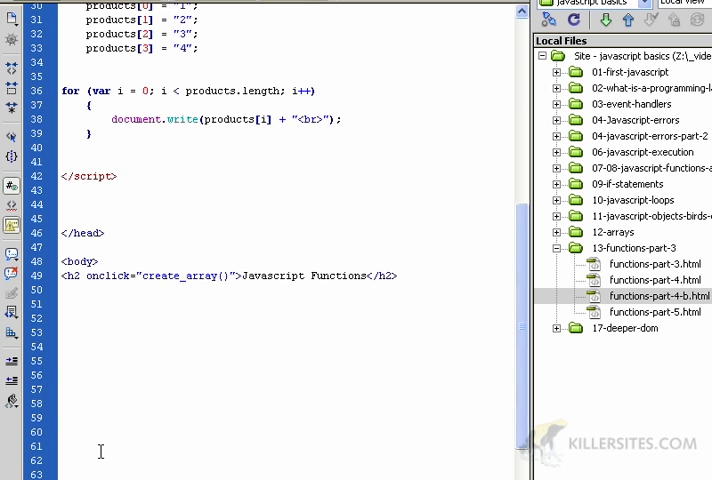
double_click(182, 276)
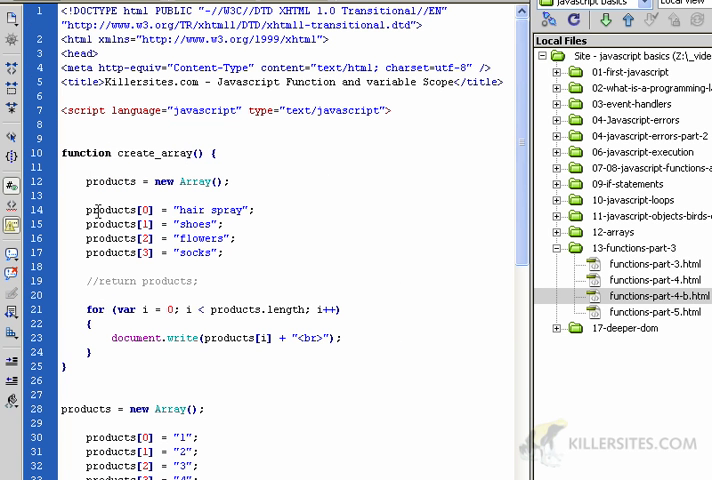
left_click_drag(84, 208, 226, 252)
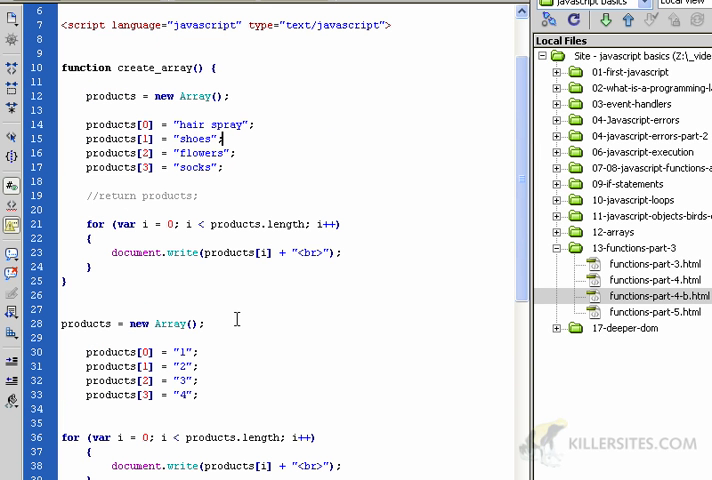
mouse_move(84, 96)
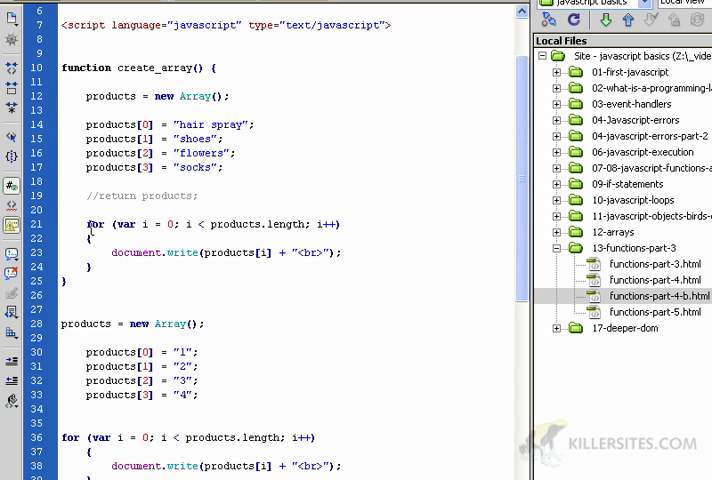
left_click_drag(90, 224, 90, 268)
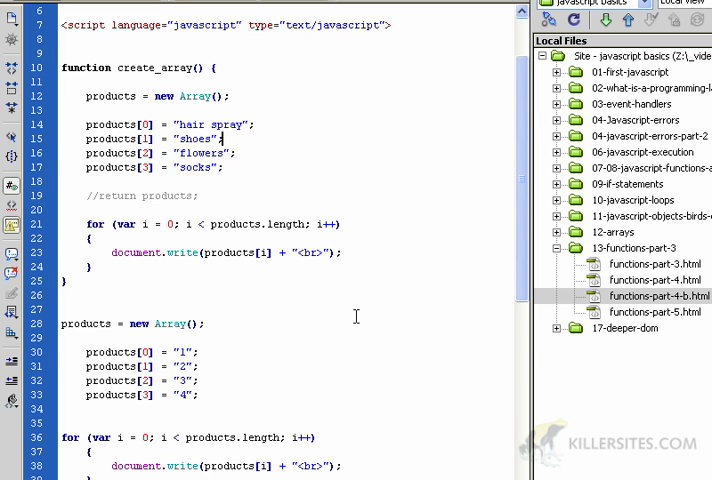
scroll("down", 3)
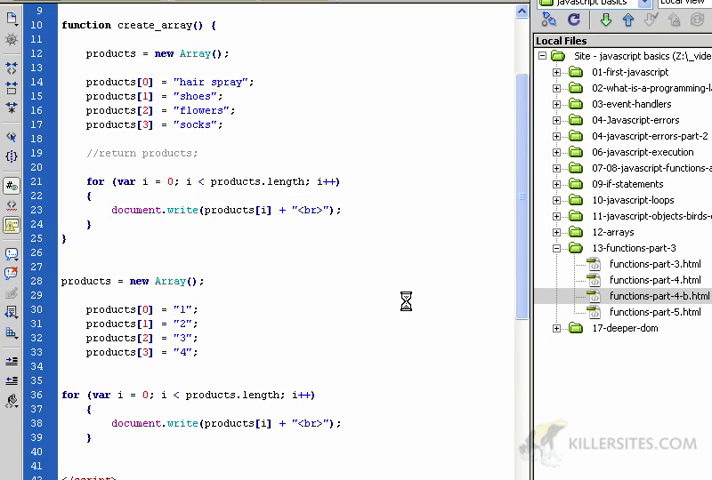
- Declare the hair spray, shoes, flowers, socks array globally above create_array, deleting the numeric array and bottom loop
left_click(226, 96)
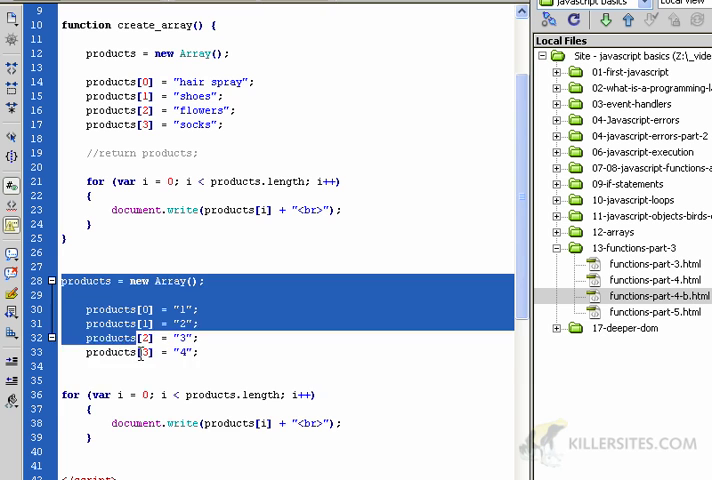
left_click(168, 256)
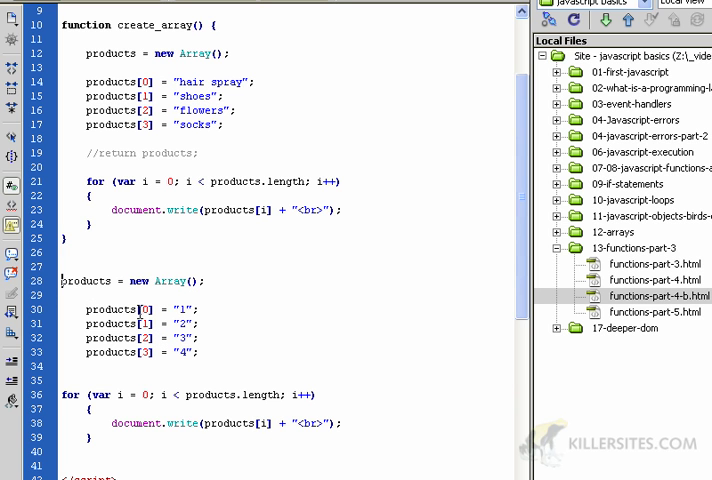
type("LIst")
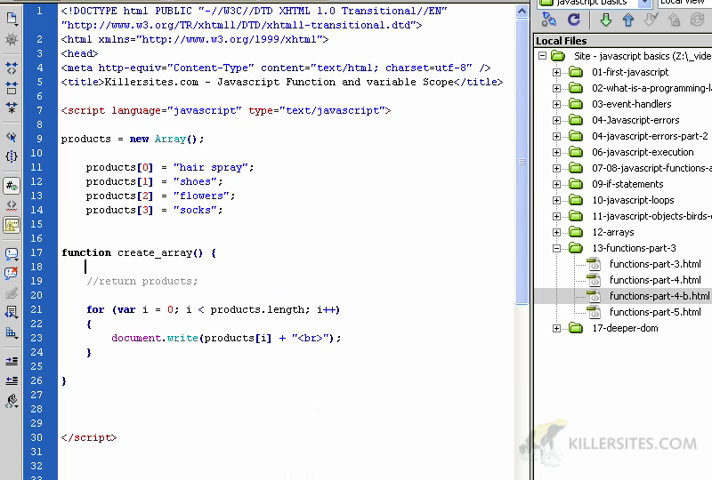
left_click(86, 268)
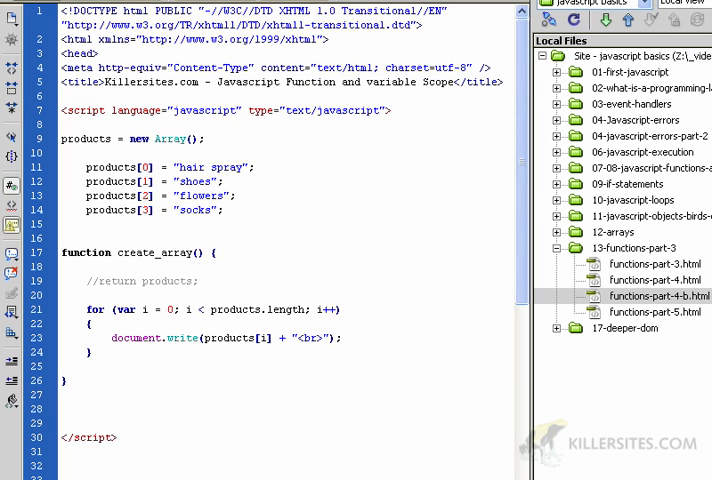
left_click(86, 268)
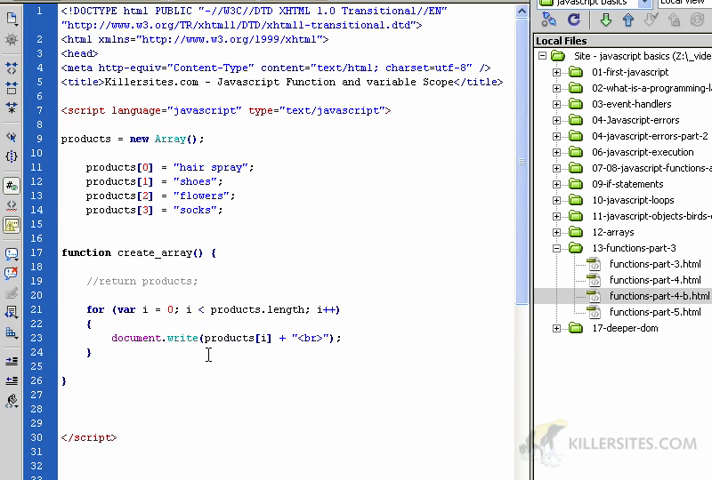
double_click(232, 308)
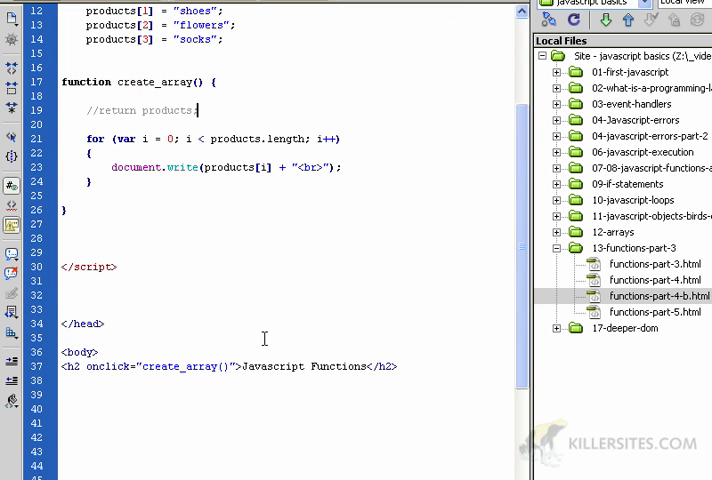
double_click(104, 366)
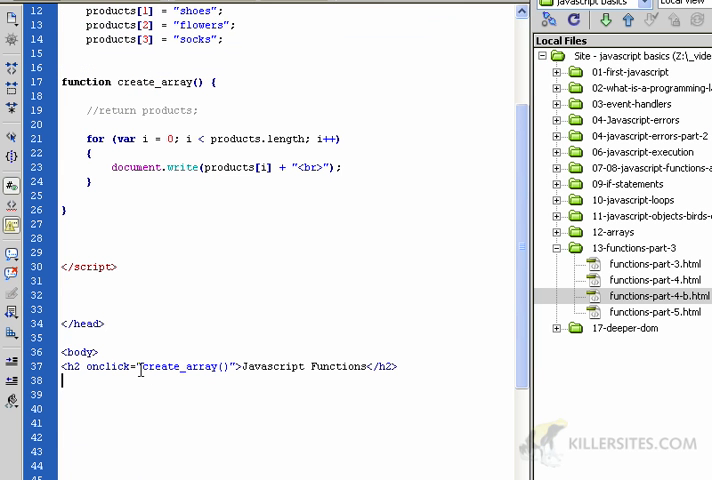
double_click(184, 366)
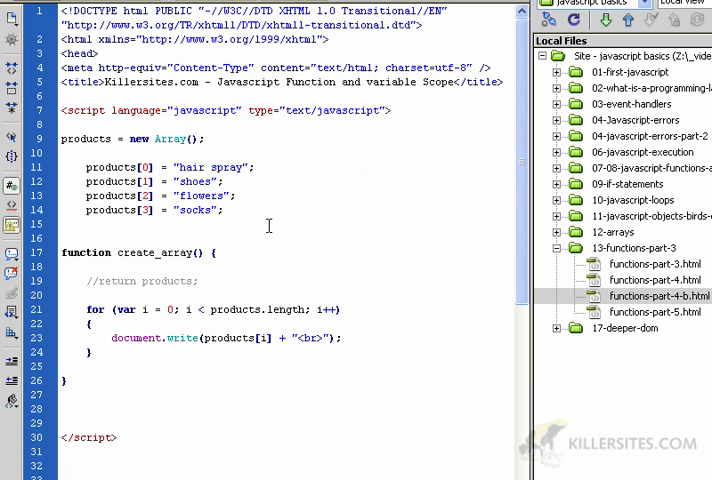
left_click(90, 224)
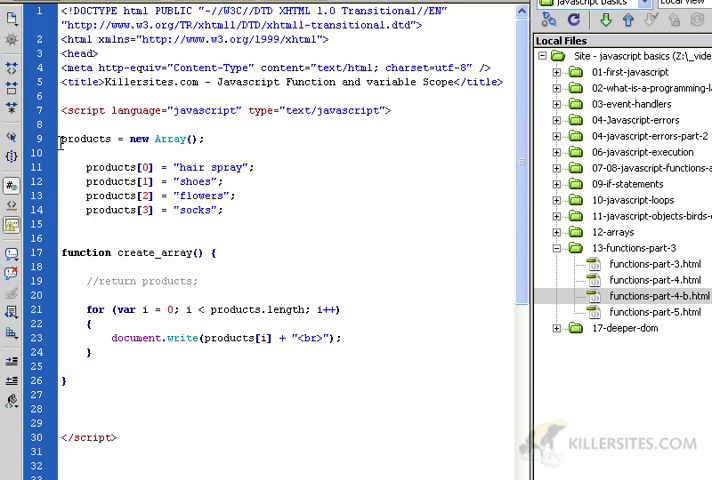
left_click_drag(62, 140, 226, 210)
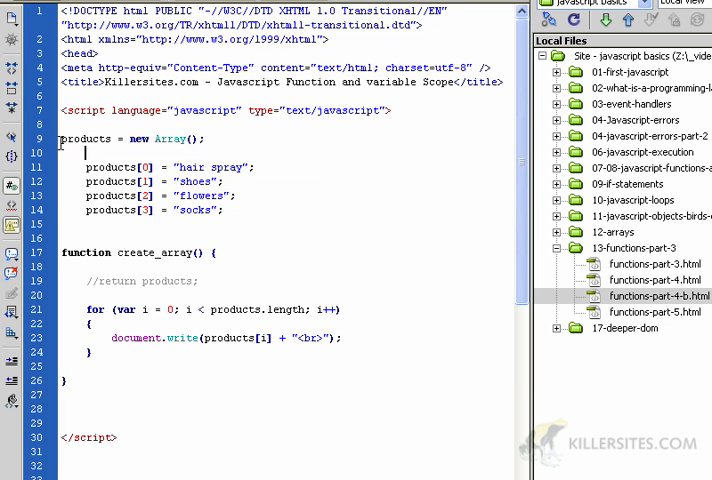
left_click_drag(62, 140, 224, 196)
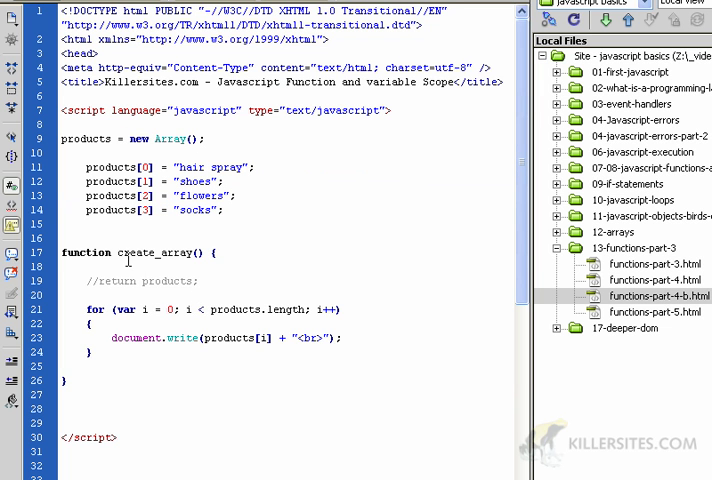
double_click(156, 252)
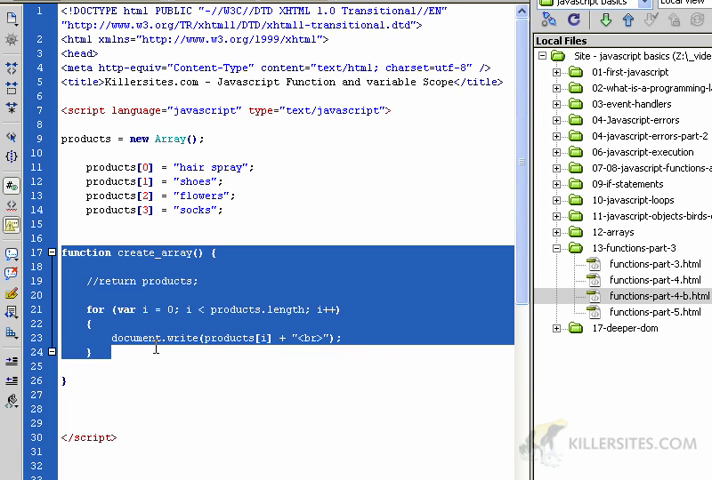
left_click(210, 360)
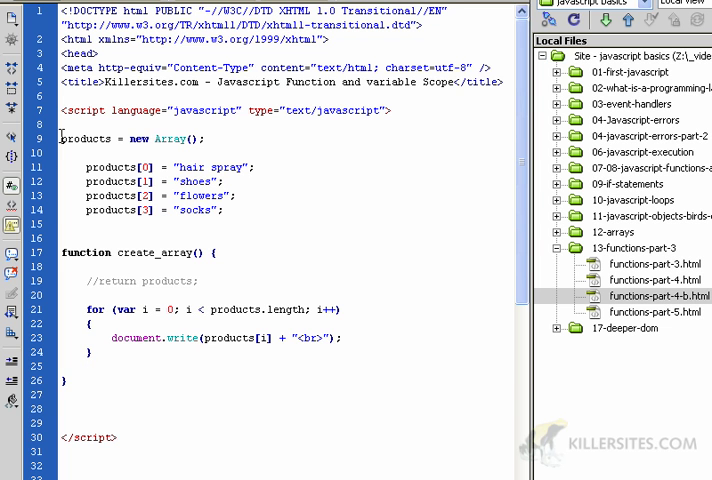
left_click_drag(60, 138, 226, 210)
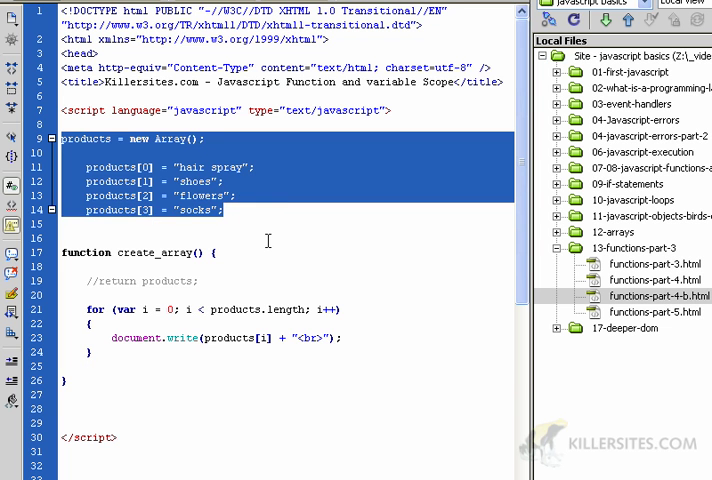
left_click(268, 240)
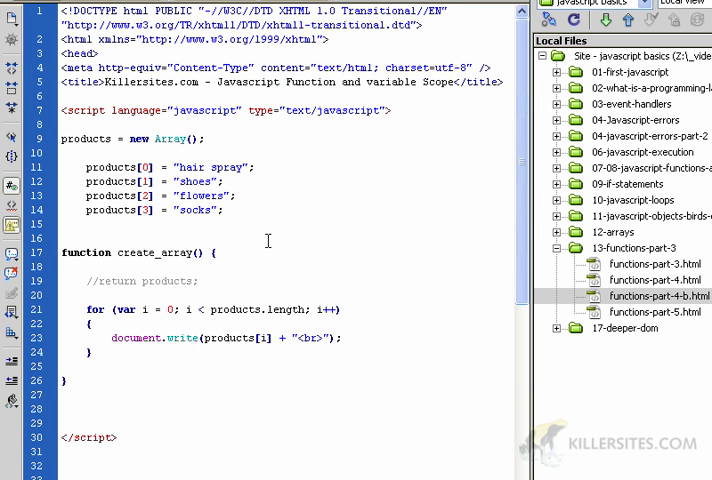